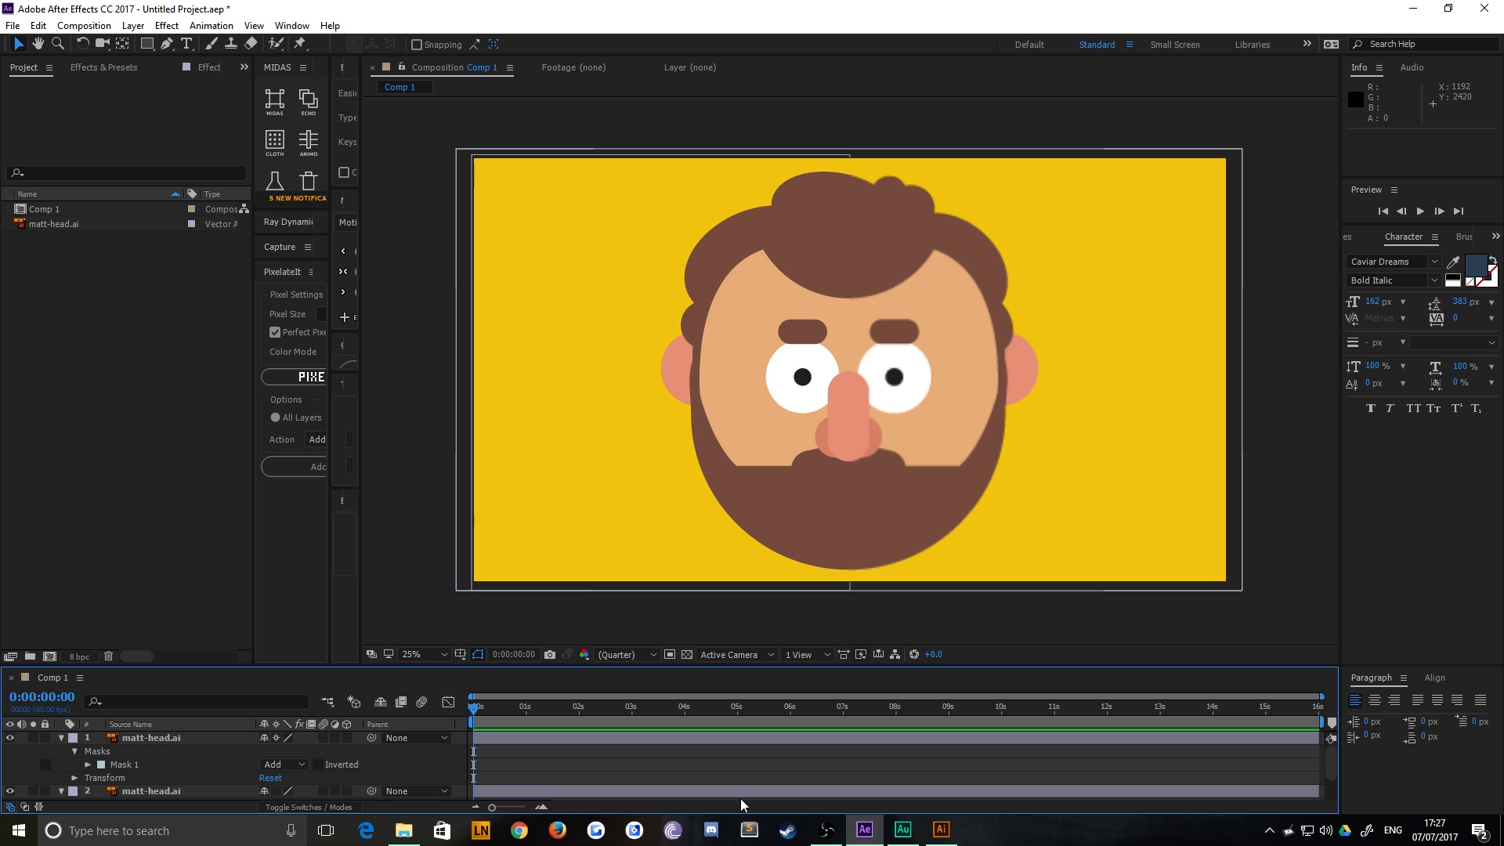
mouse_move(854, 815)
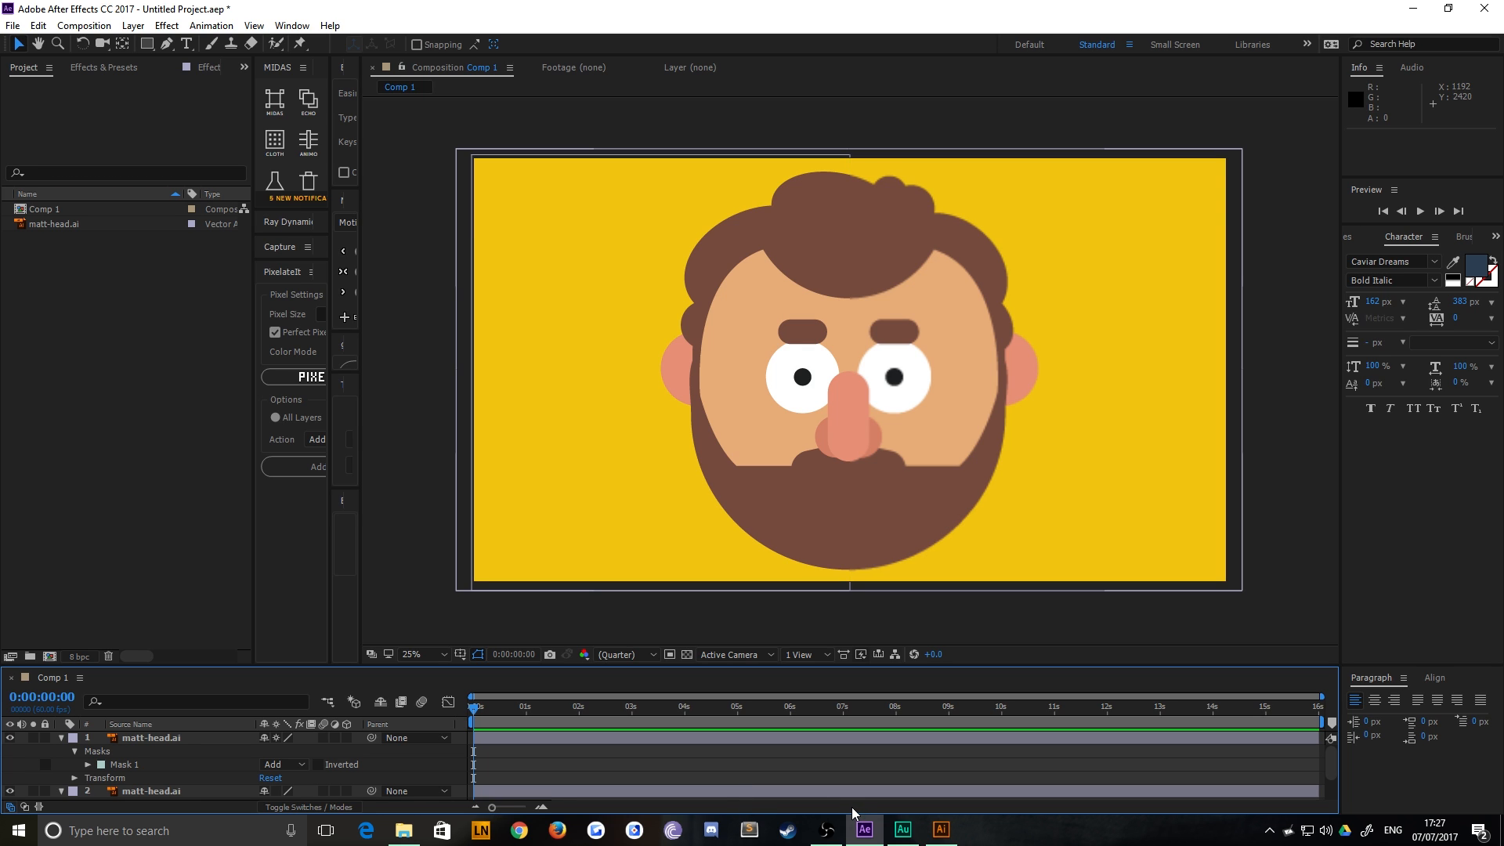
mouse_move(894, 403)
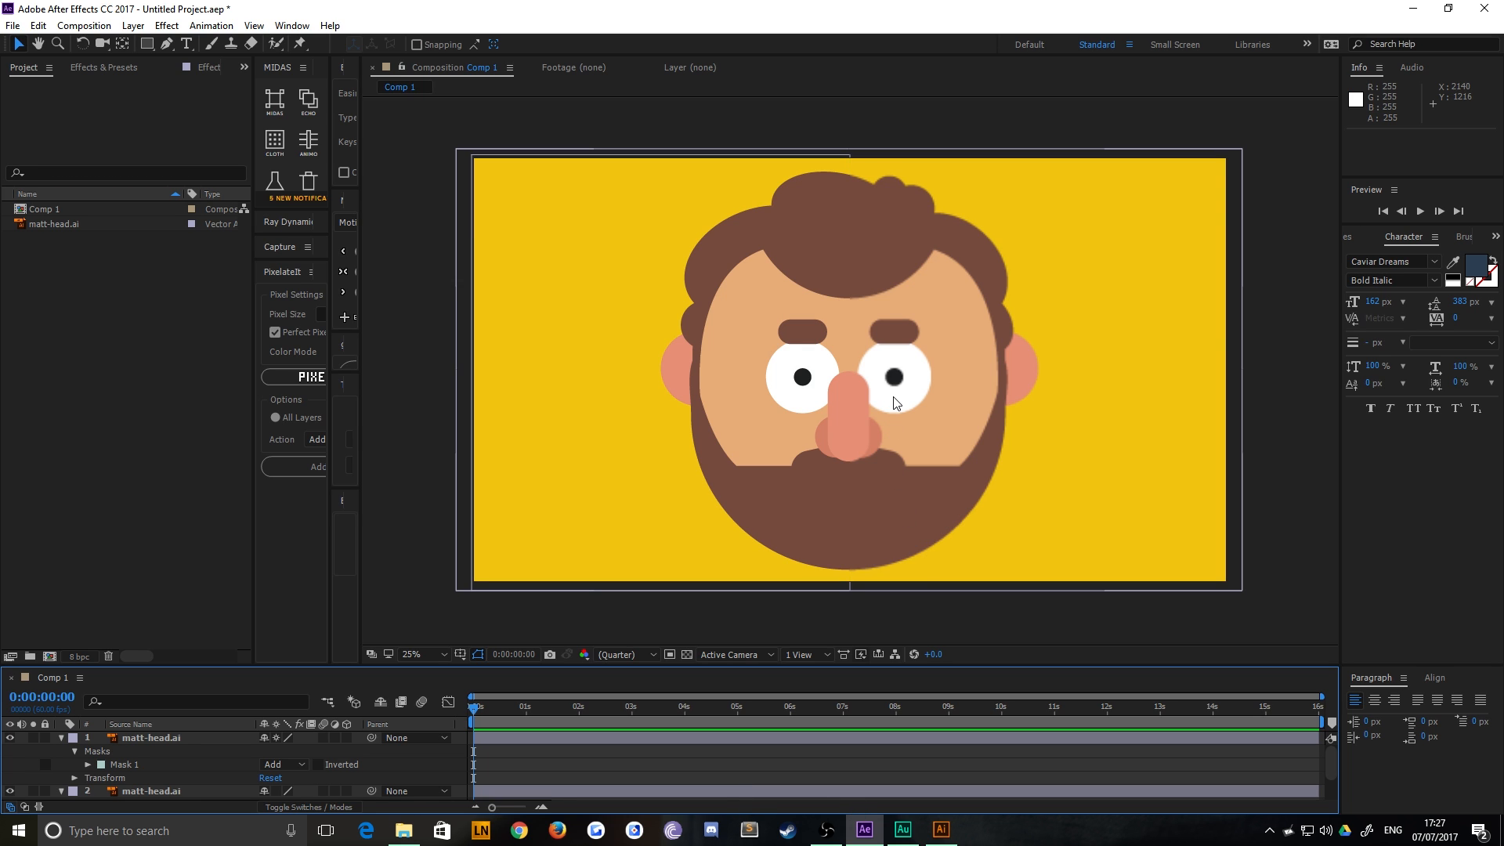
mouse_move(429, 320)
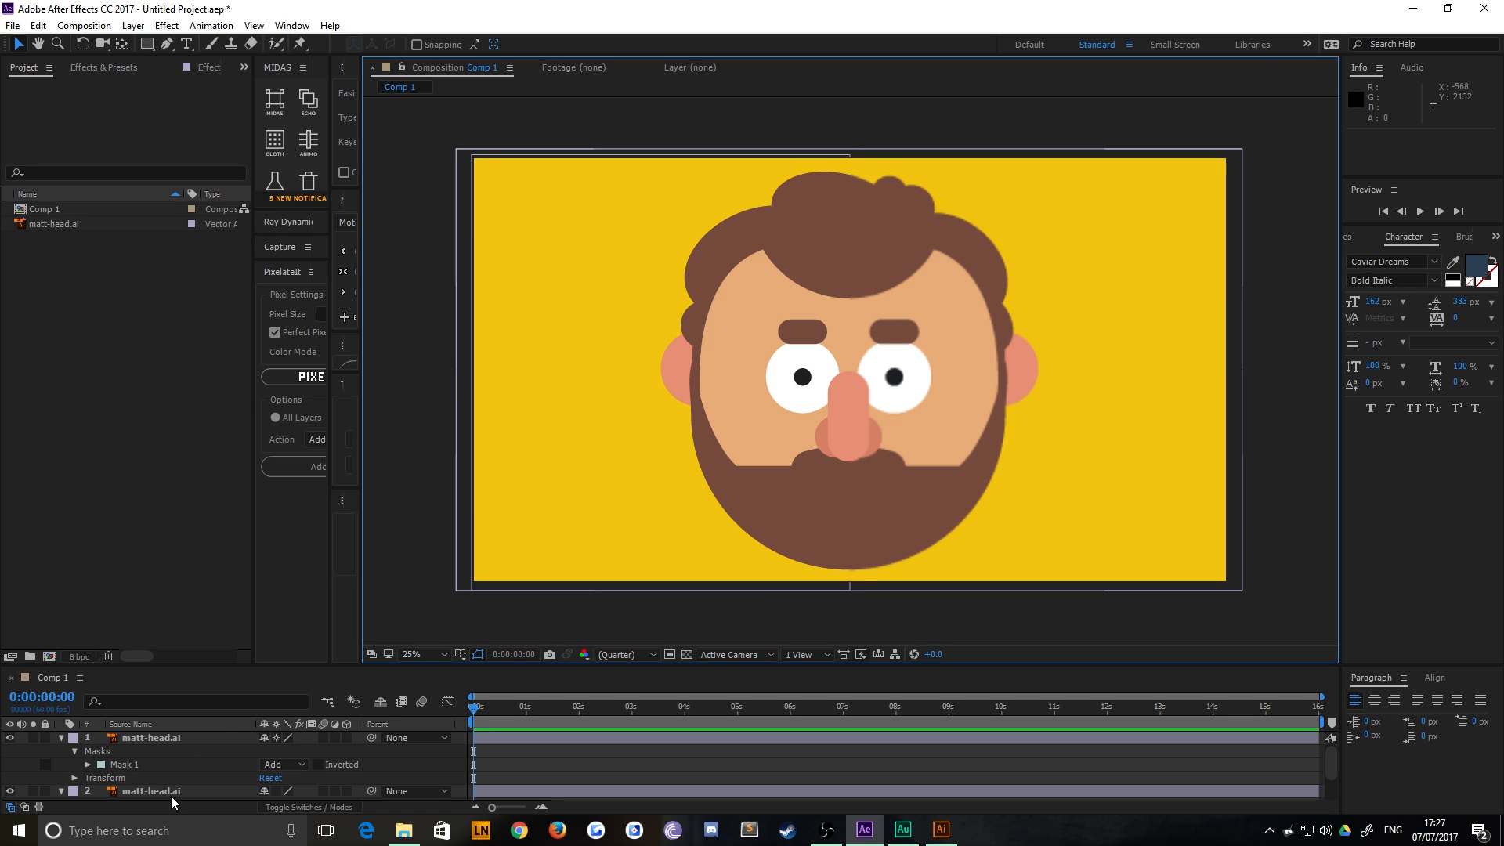
Step: Switch to Illustrator to show the matt-head.ai source artwork and its layers
left_click(939, 830)
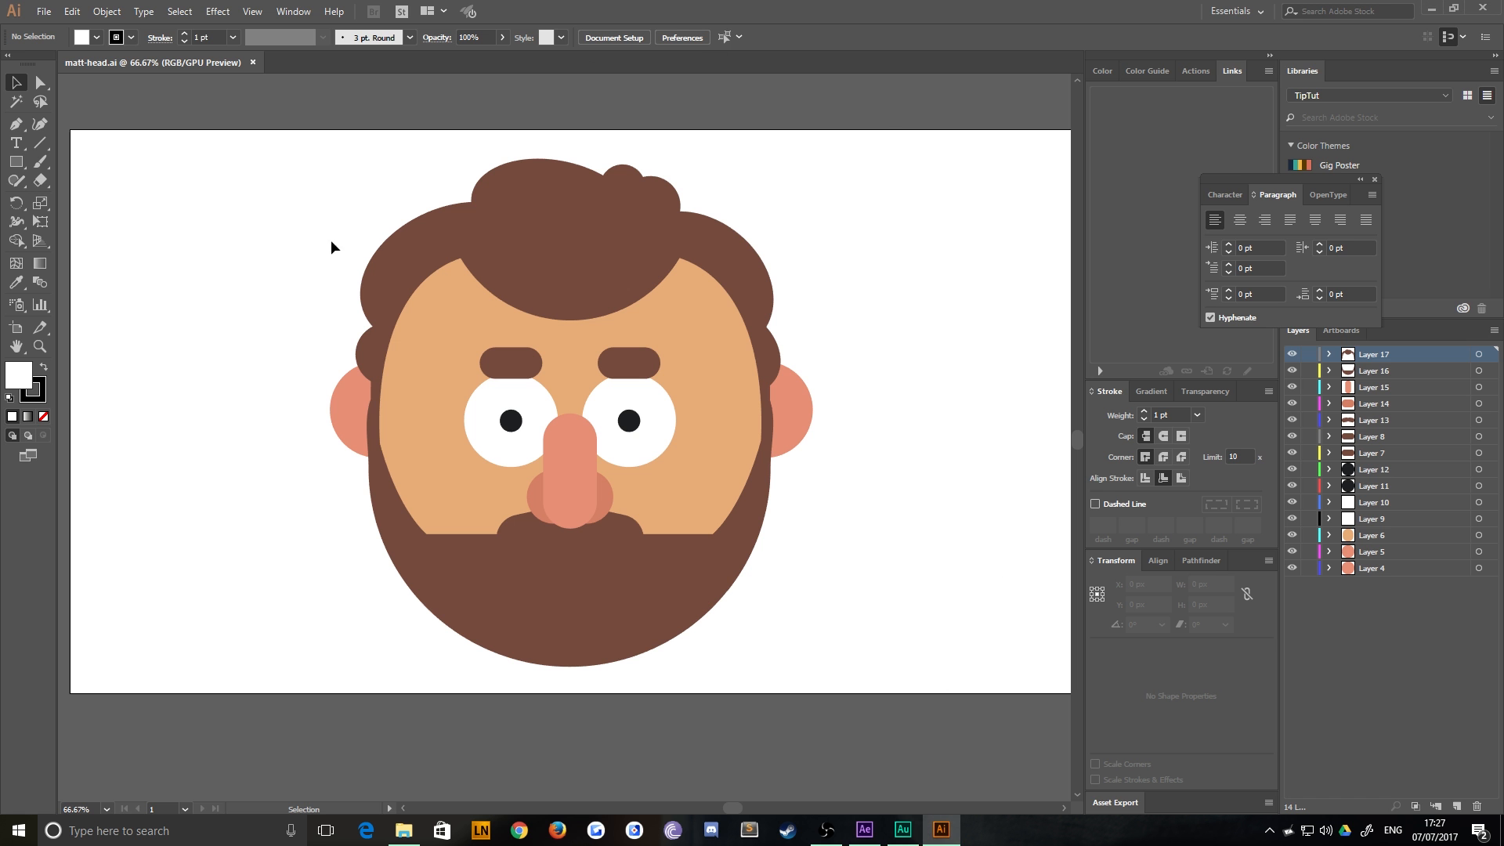
Step: Back in the comp, set the lower head layer's Mask 1 to Subtract, leaving the right half
left_click(862, 830)
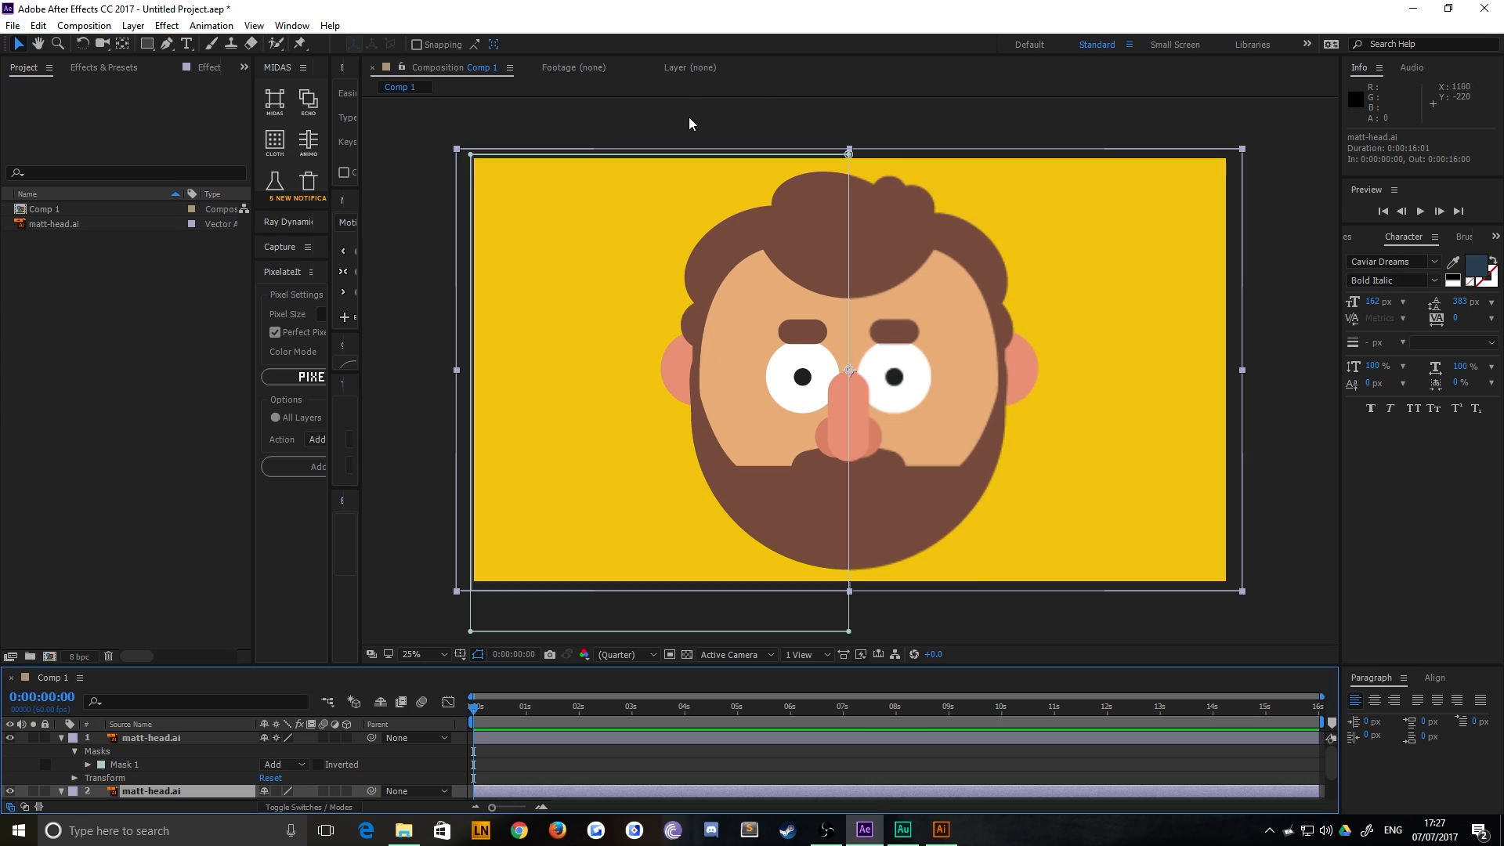
mouse_move(50, 750)
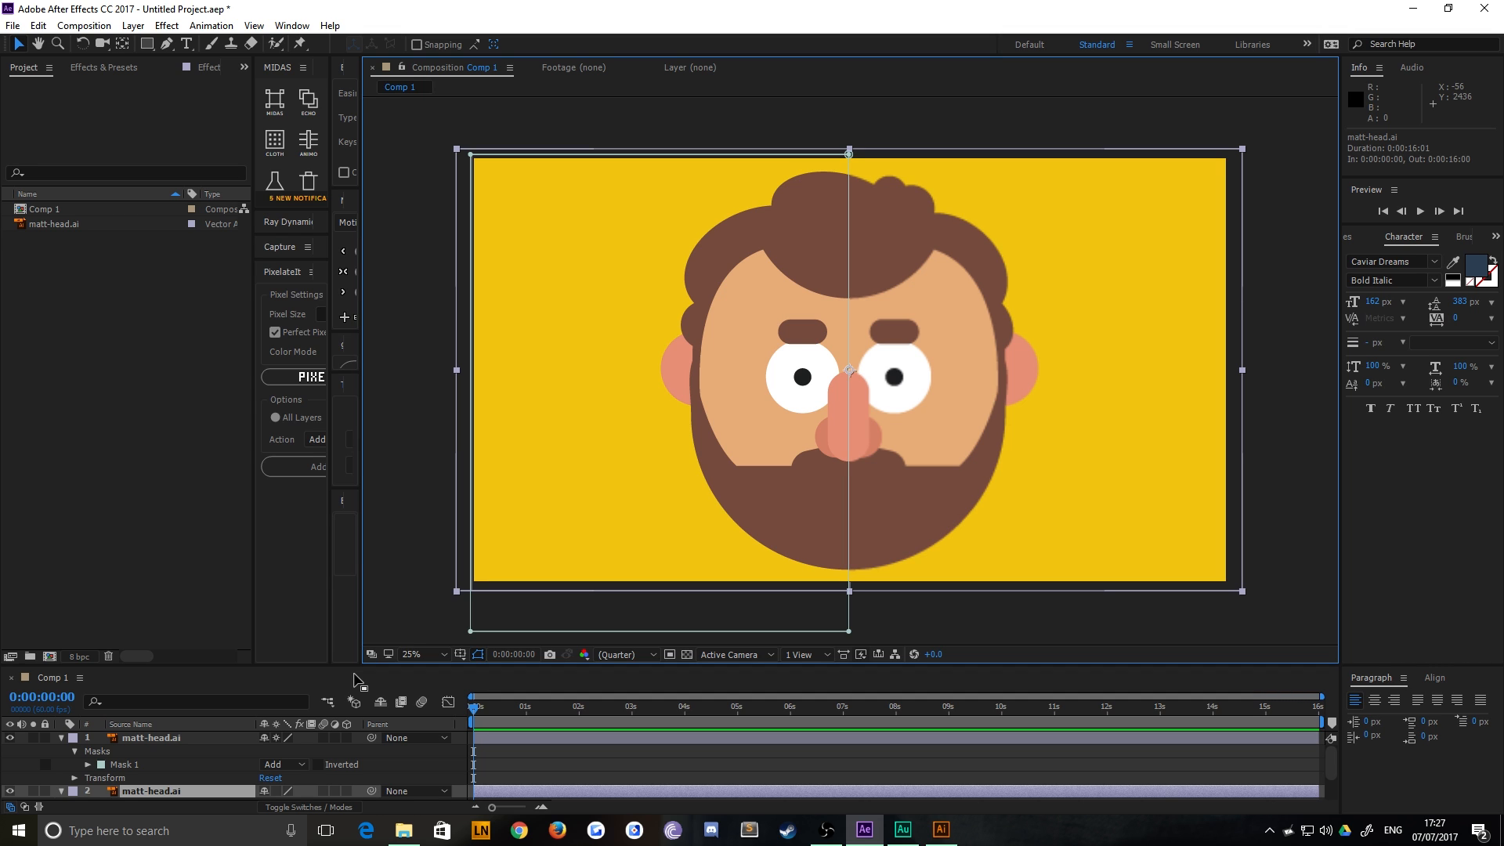
left_click(417, 313)
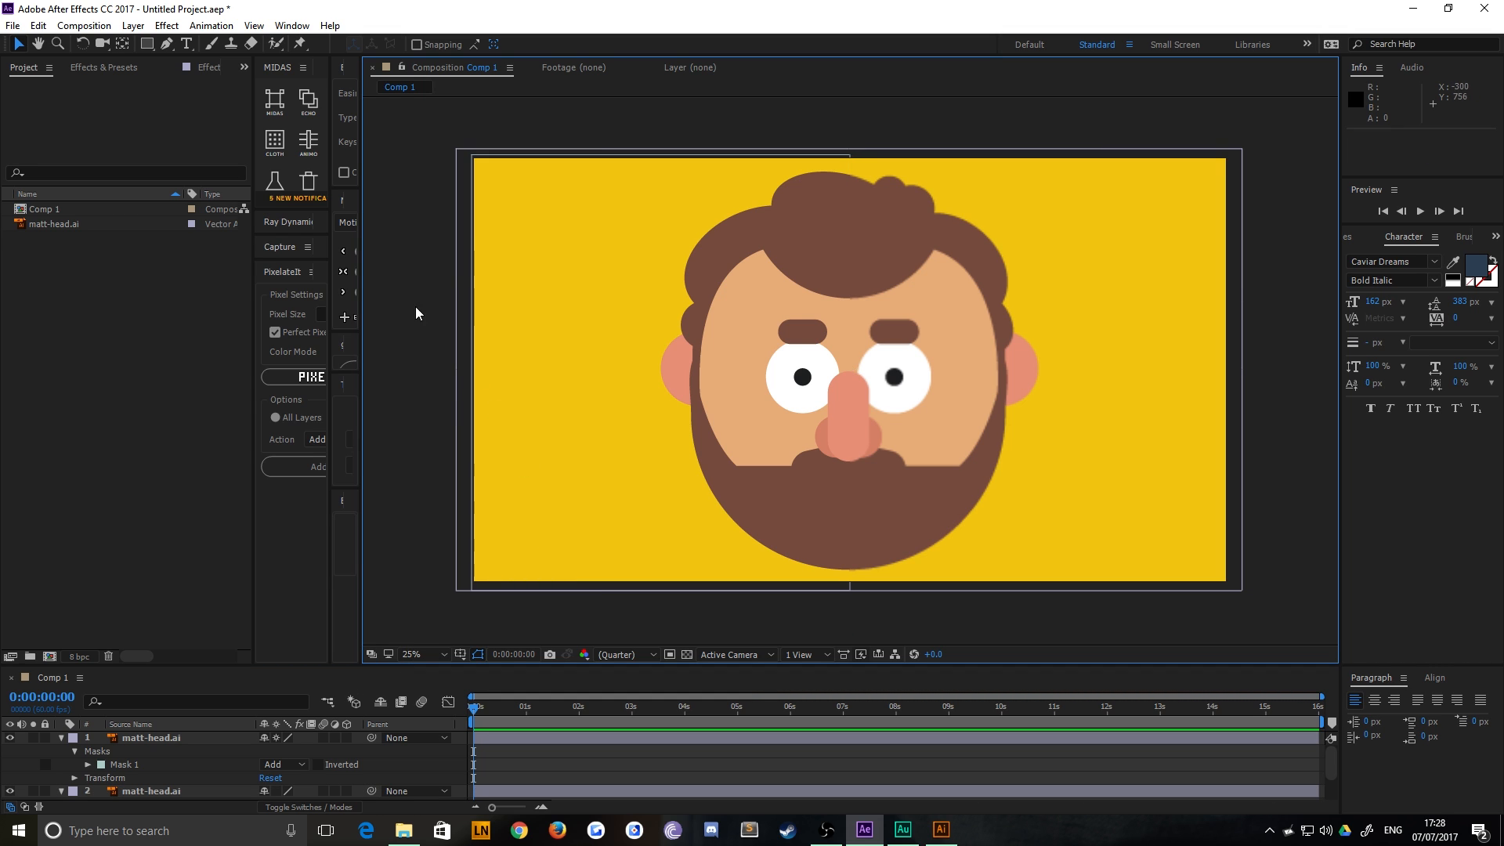
left_click(711, 548)
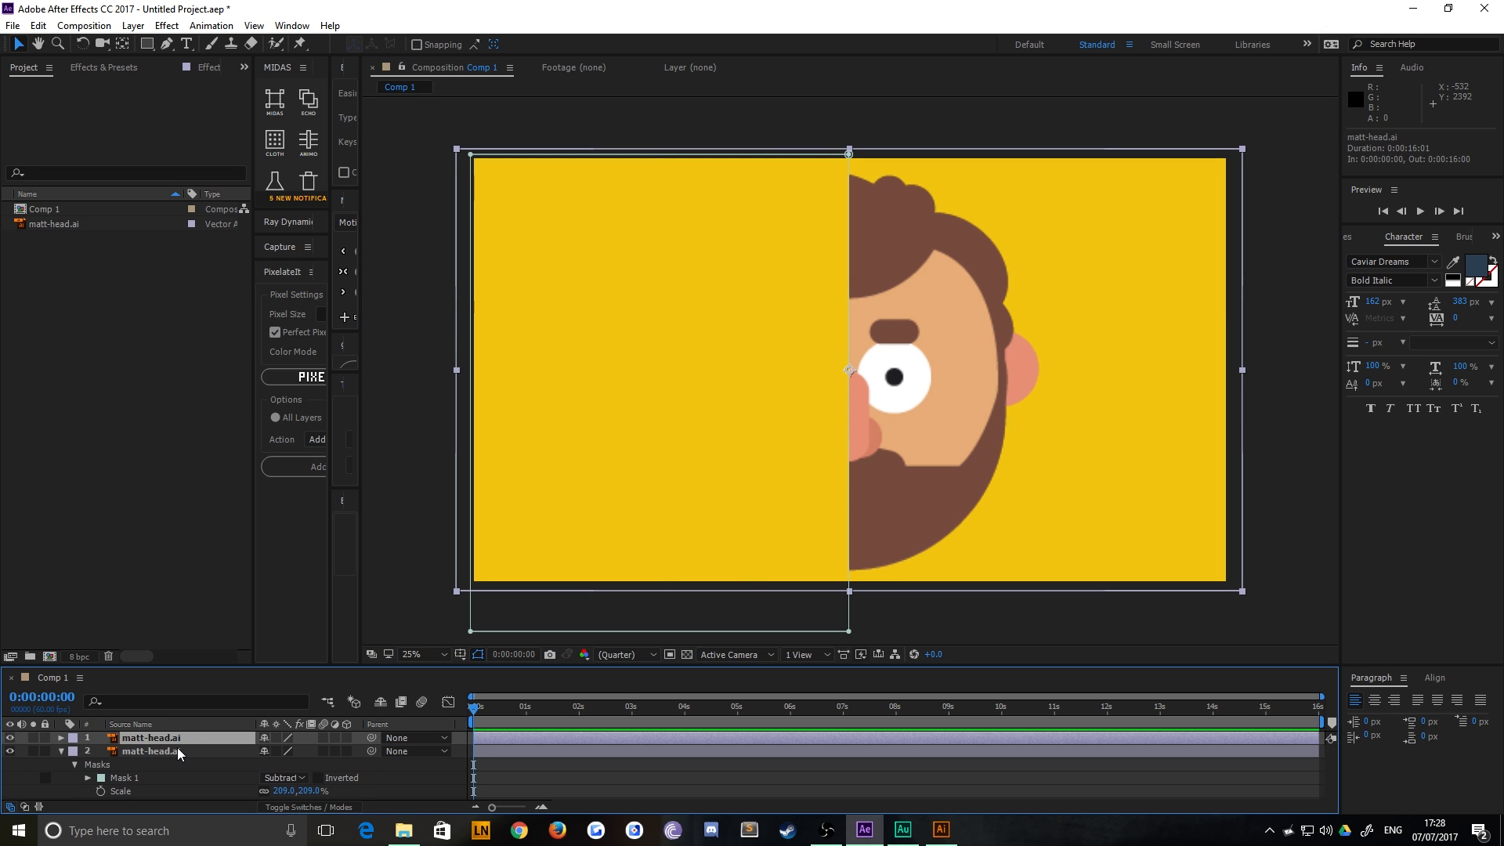
Step: Set layer 1's Mask 1 mode back to Add so the whole face shows, then deselect
left_click(73, 750)
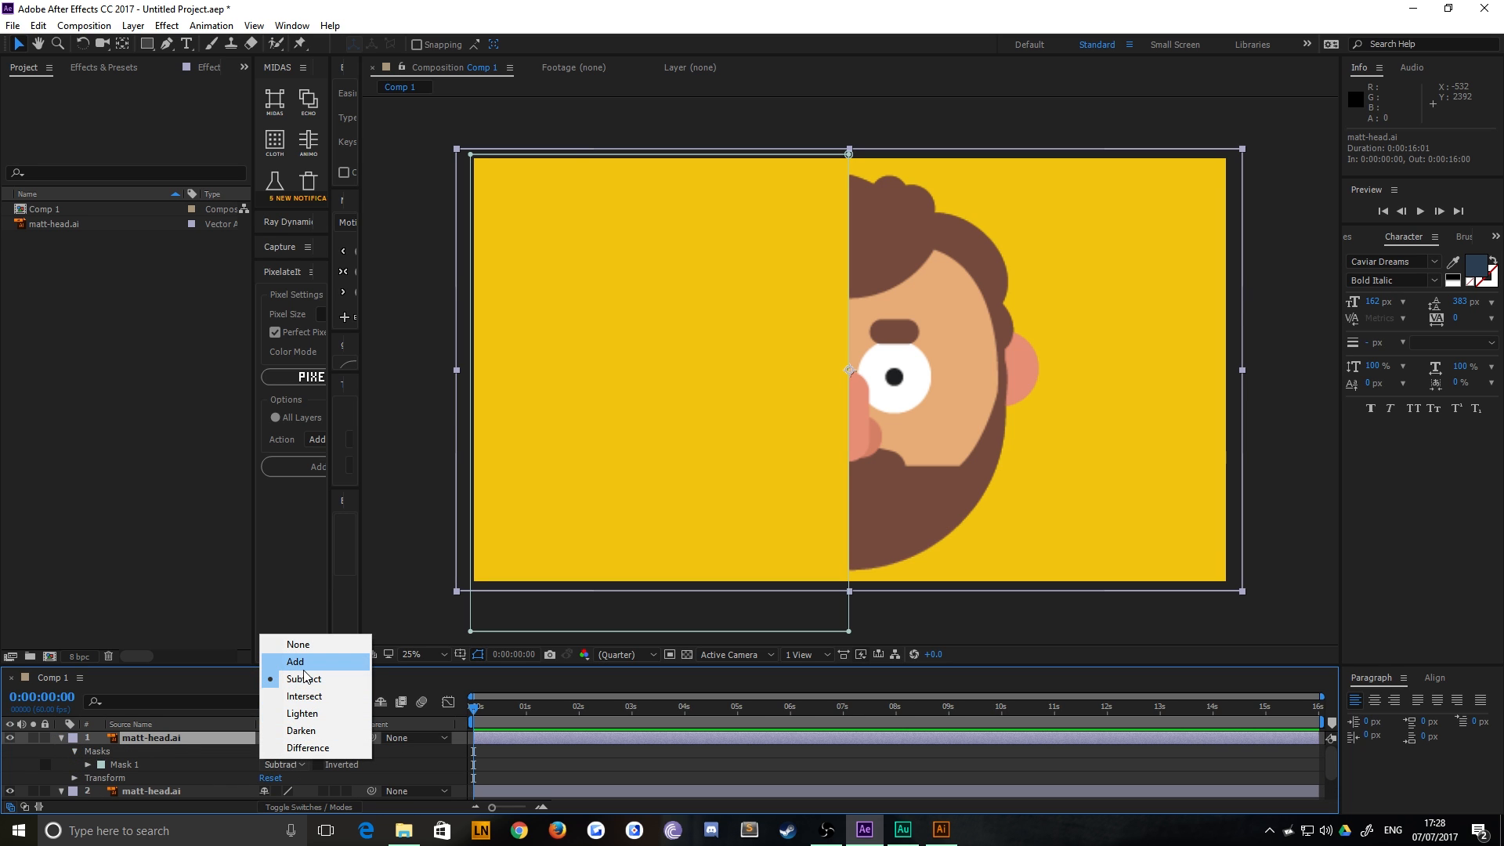
left_click(294, 661)
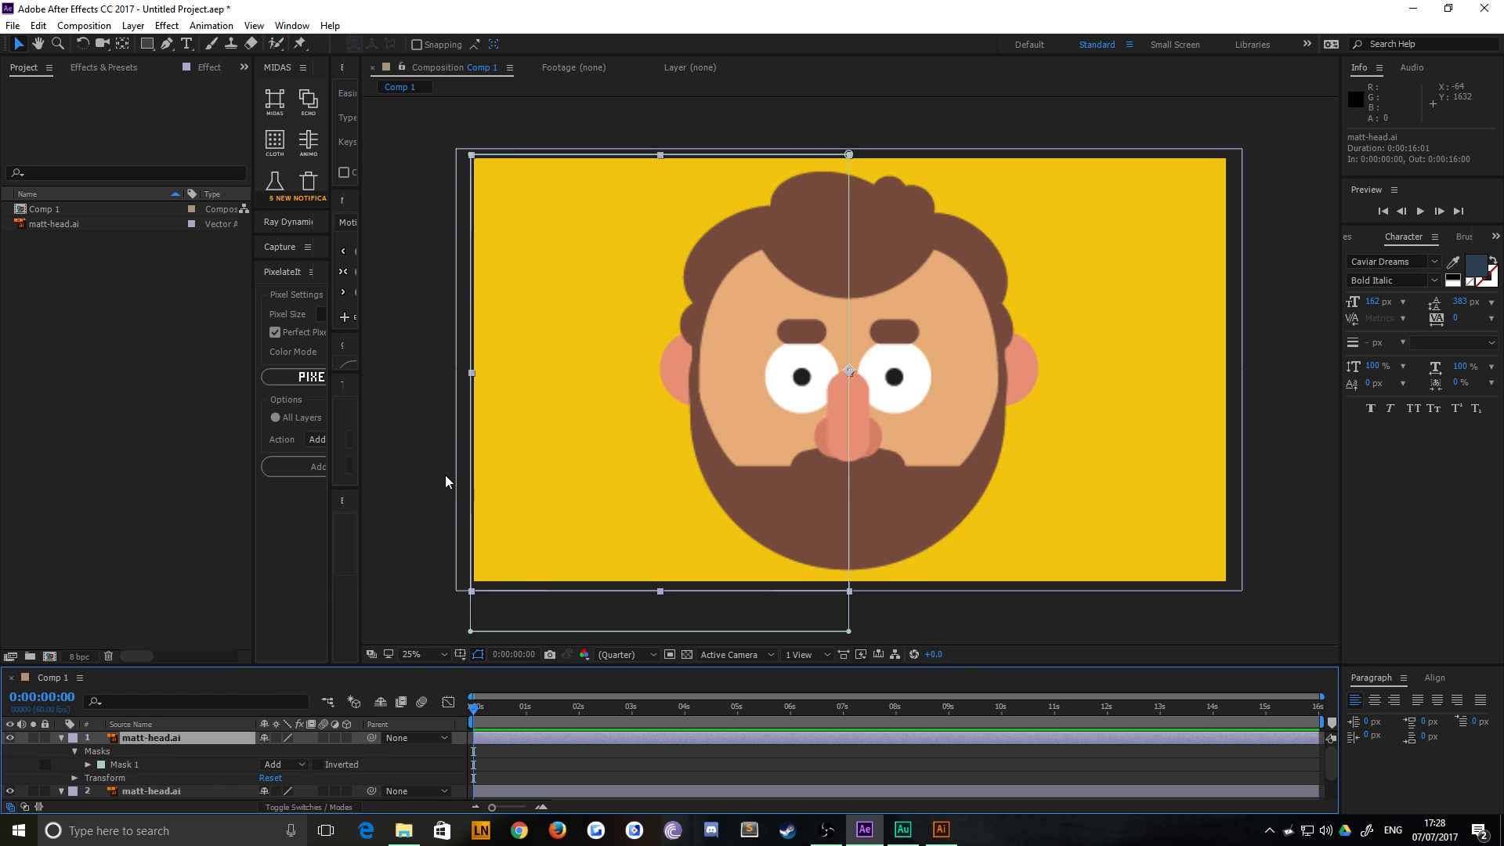
left_click(150, 790)
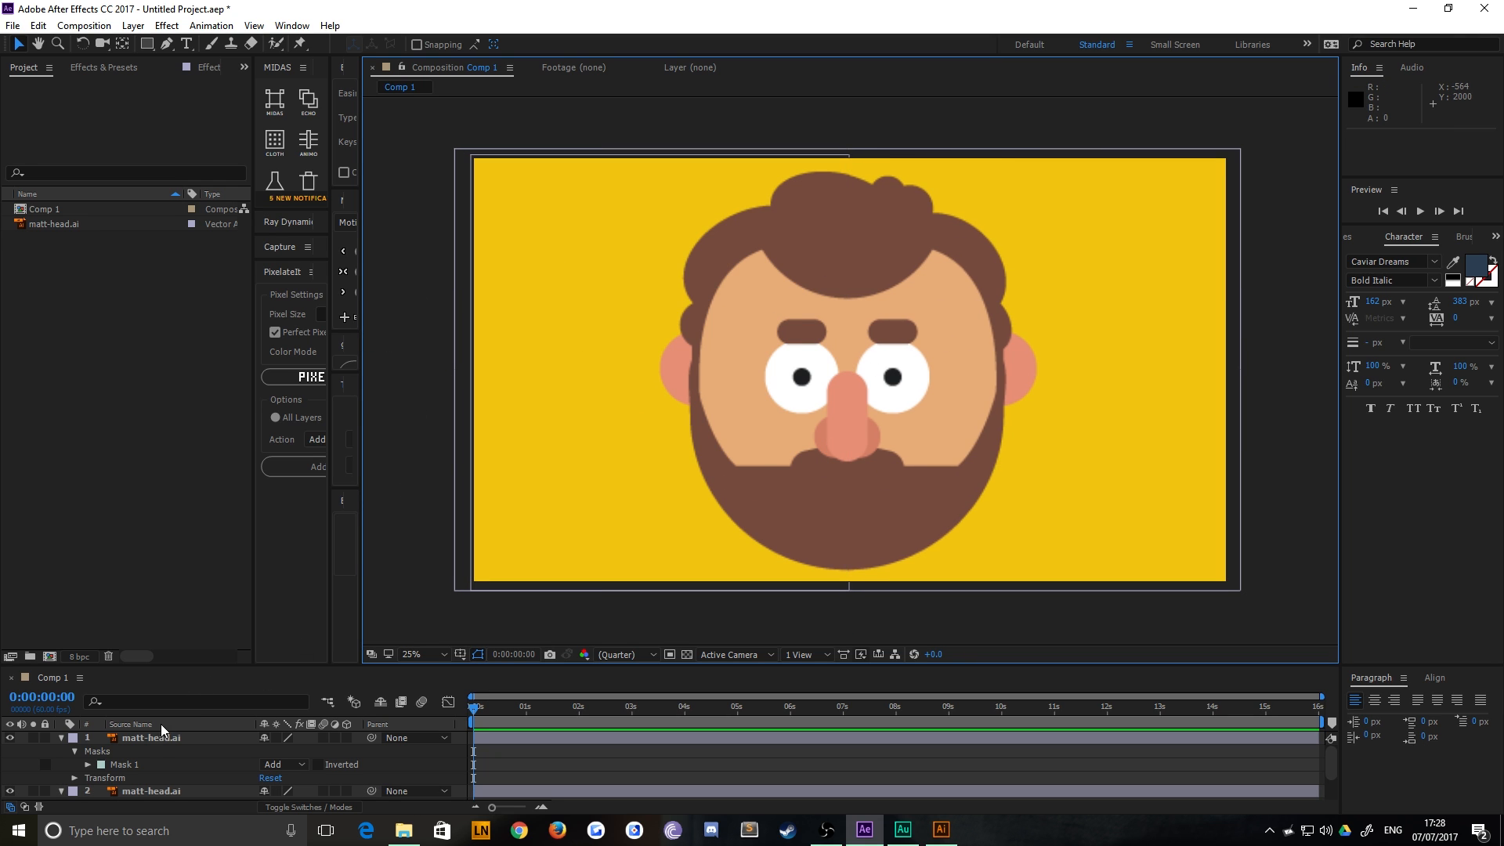
left_click(150, 736)
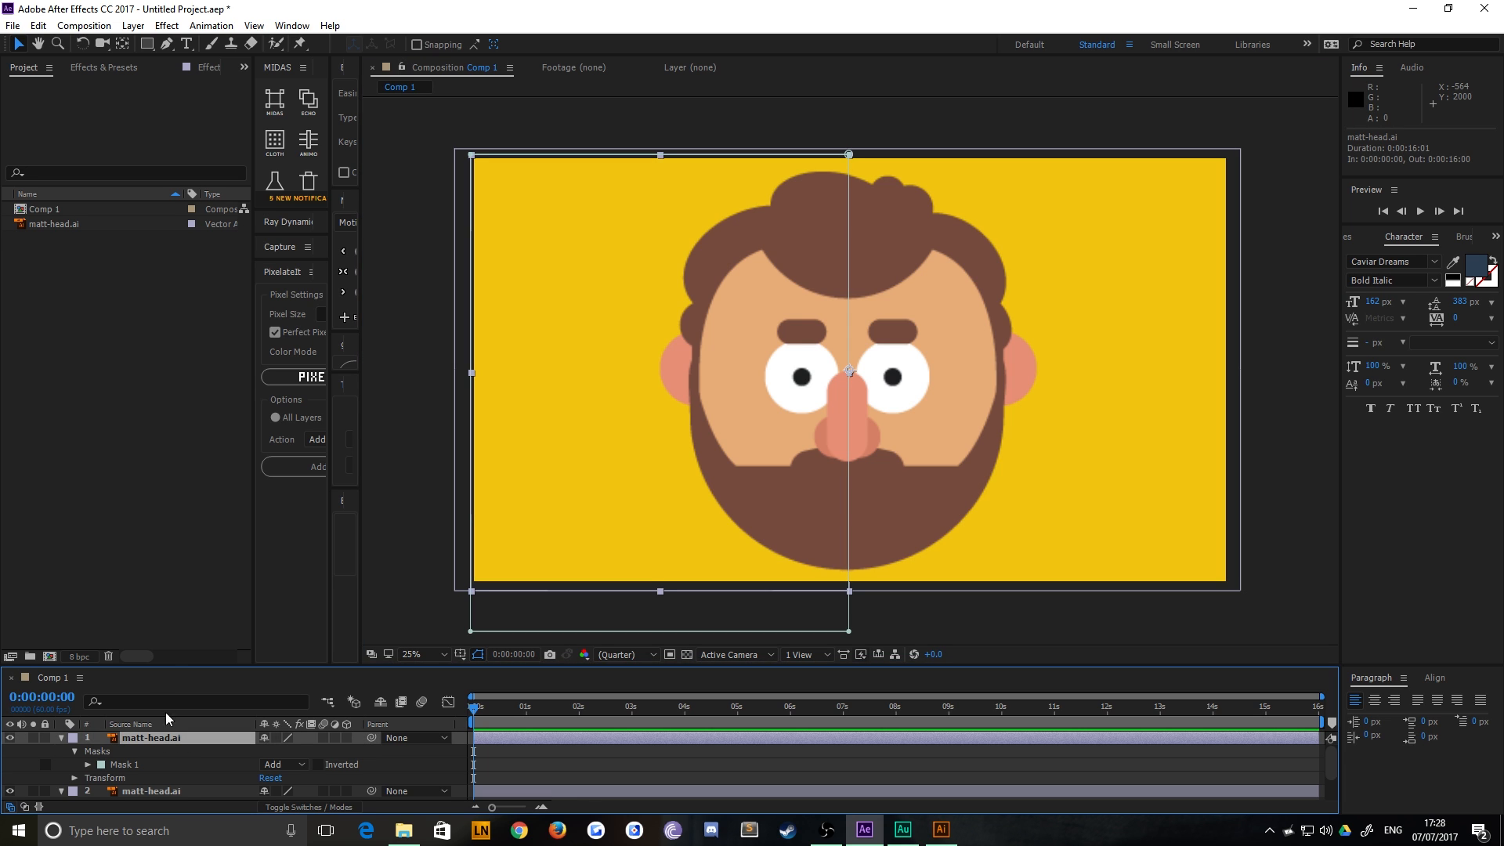
mouse_move(277, 731)
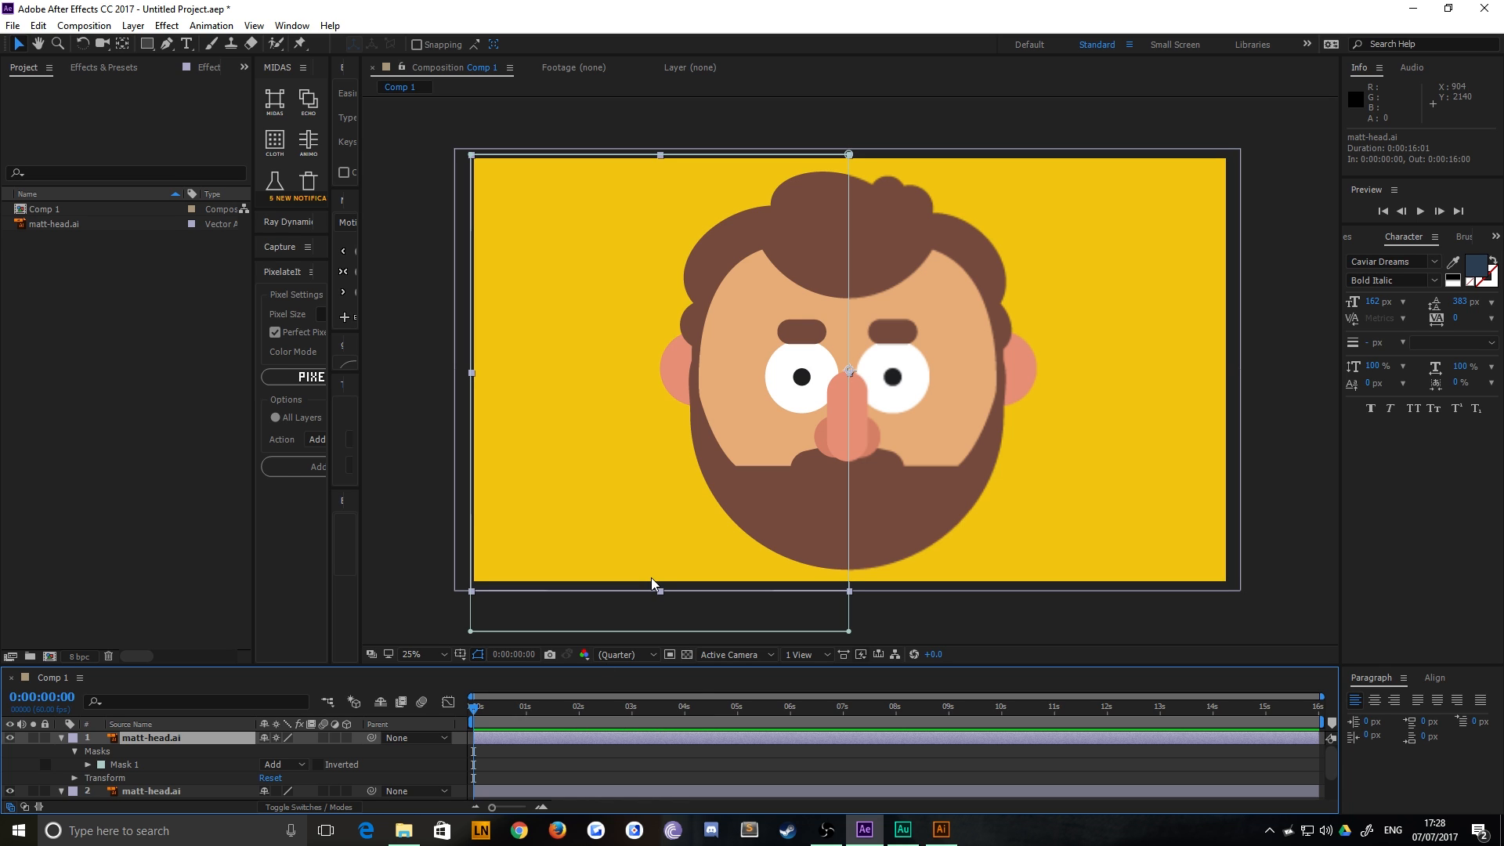
mouse_move(392, 345)
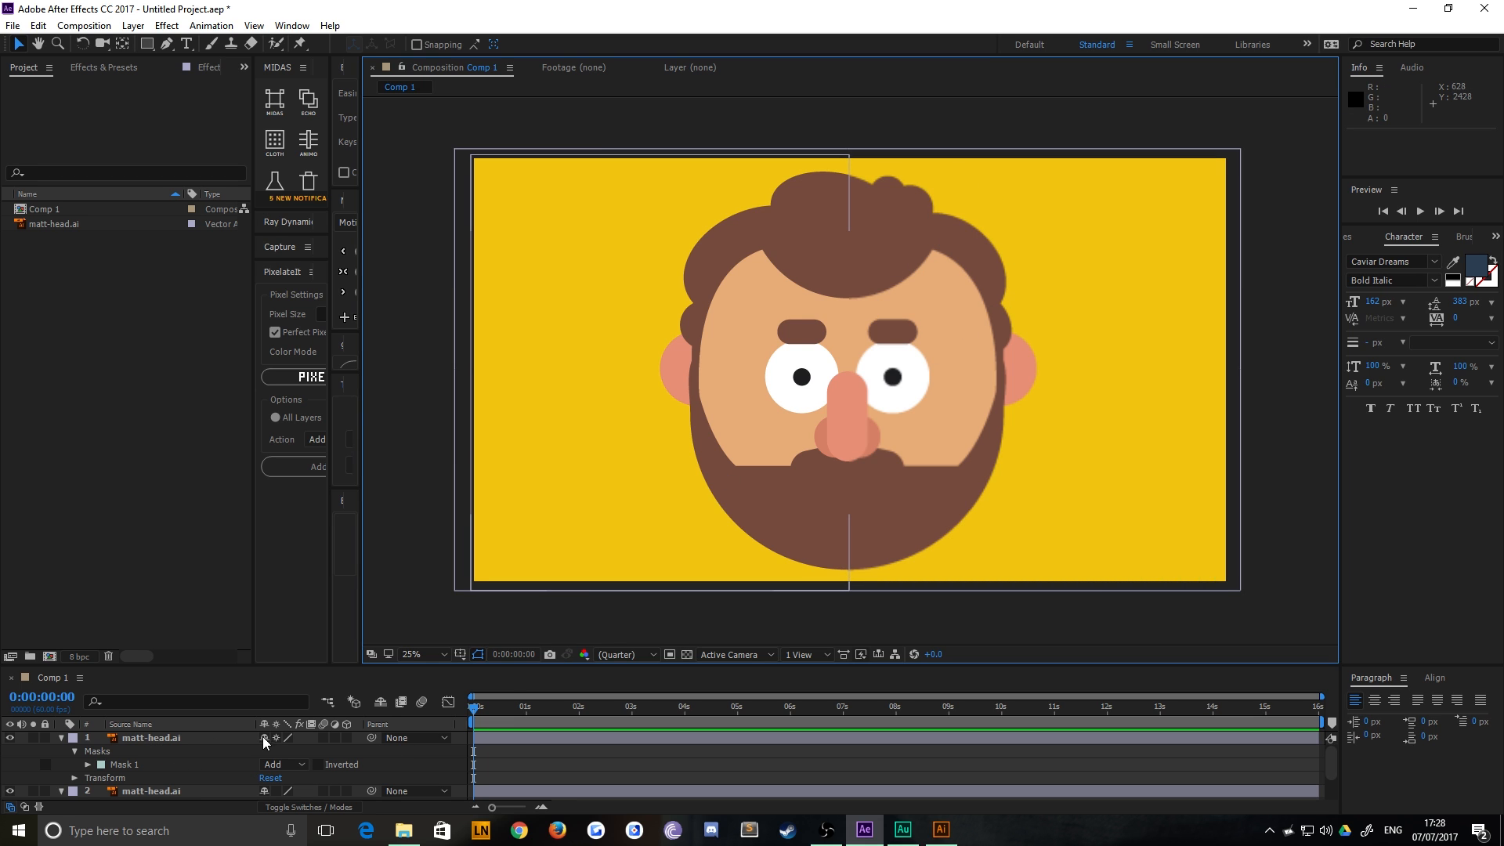
left_click(150, 738)
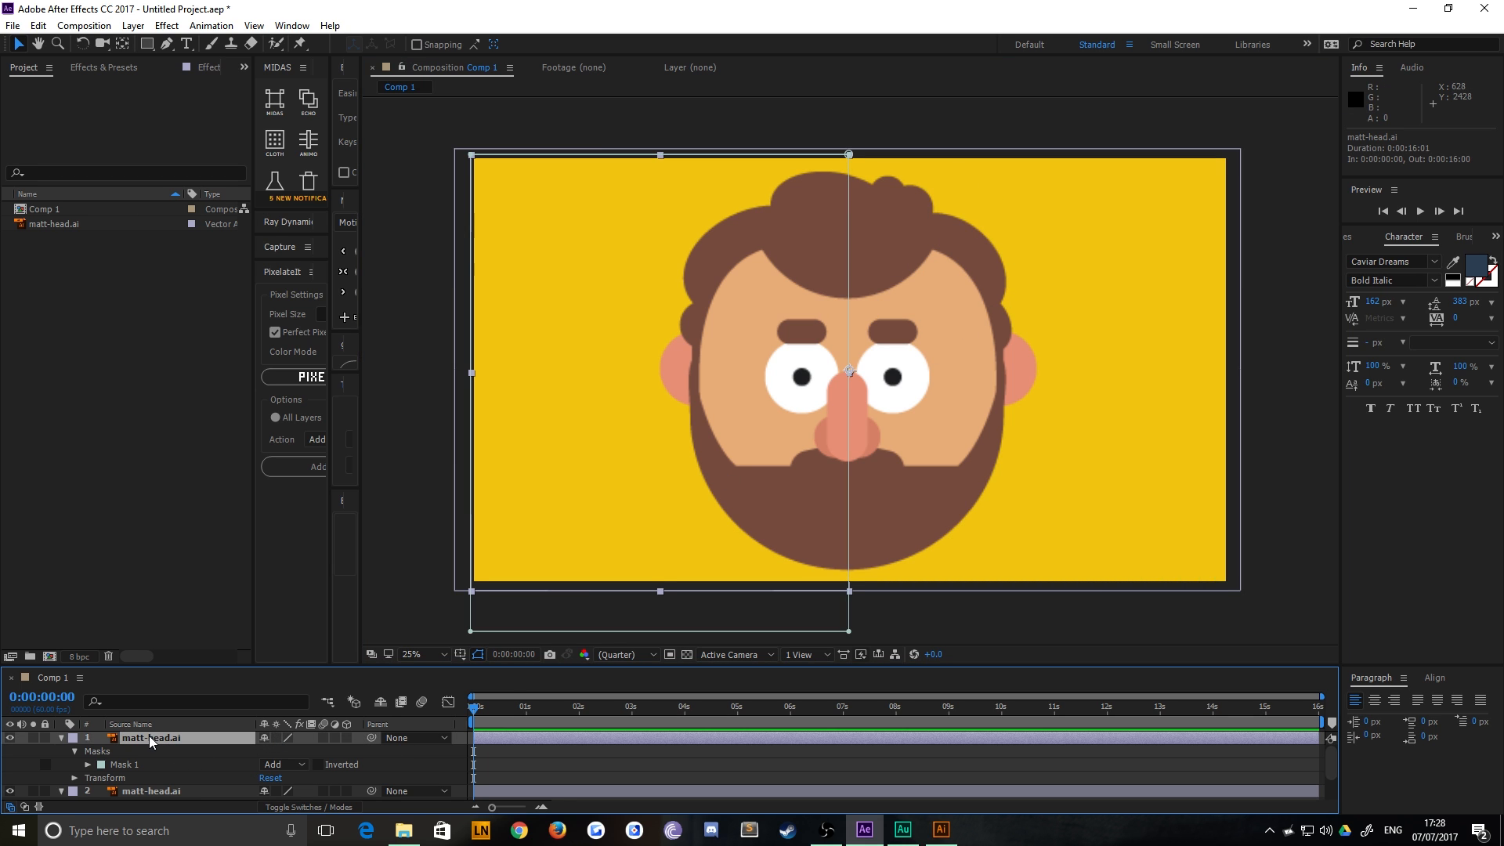
Step: Convert the matt-head.ai layer to a layered comp via Create > Convert to Layered Comp
right_click(149, 738)
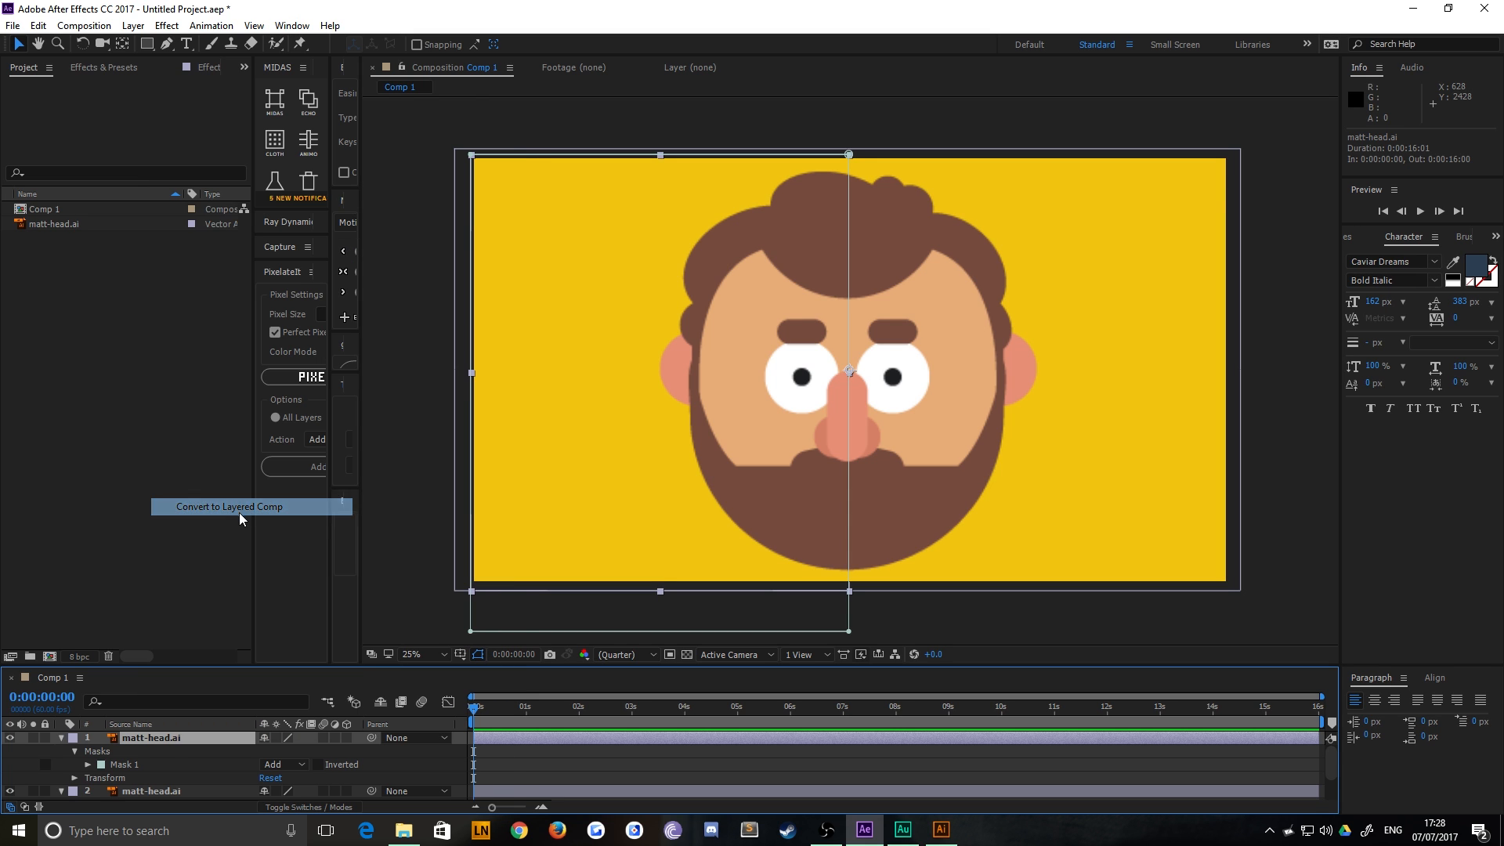
left_click(228, 506)
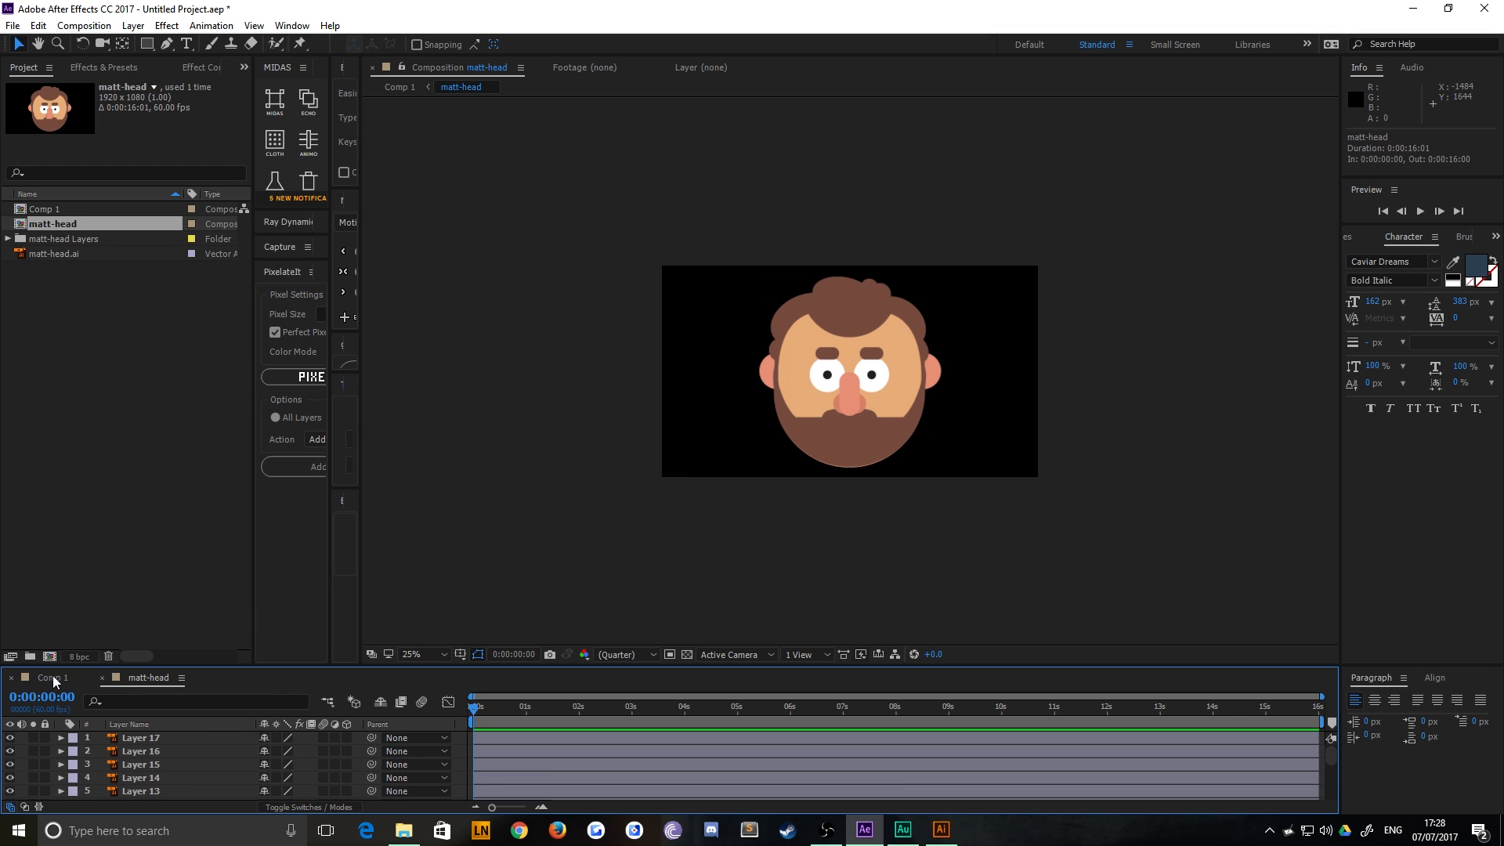
left_click(53, 678)
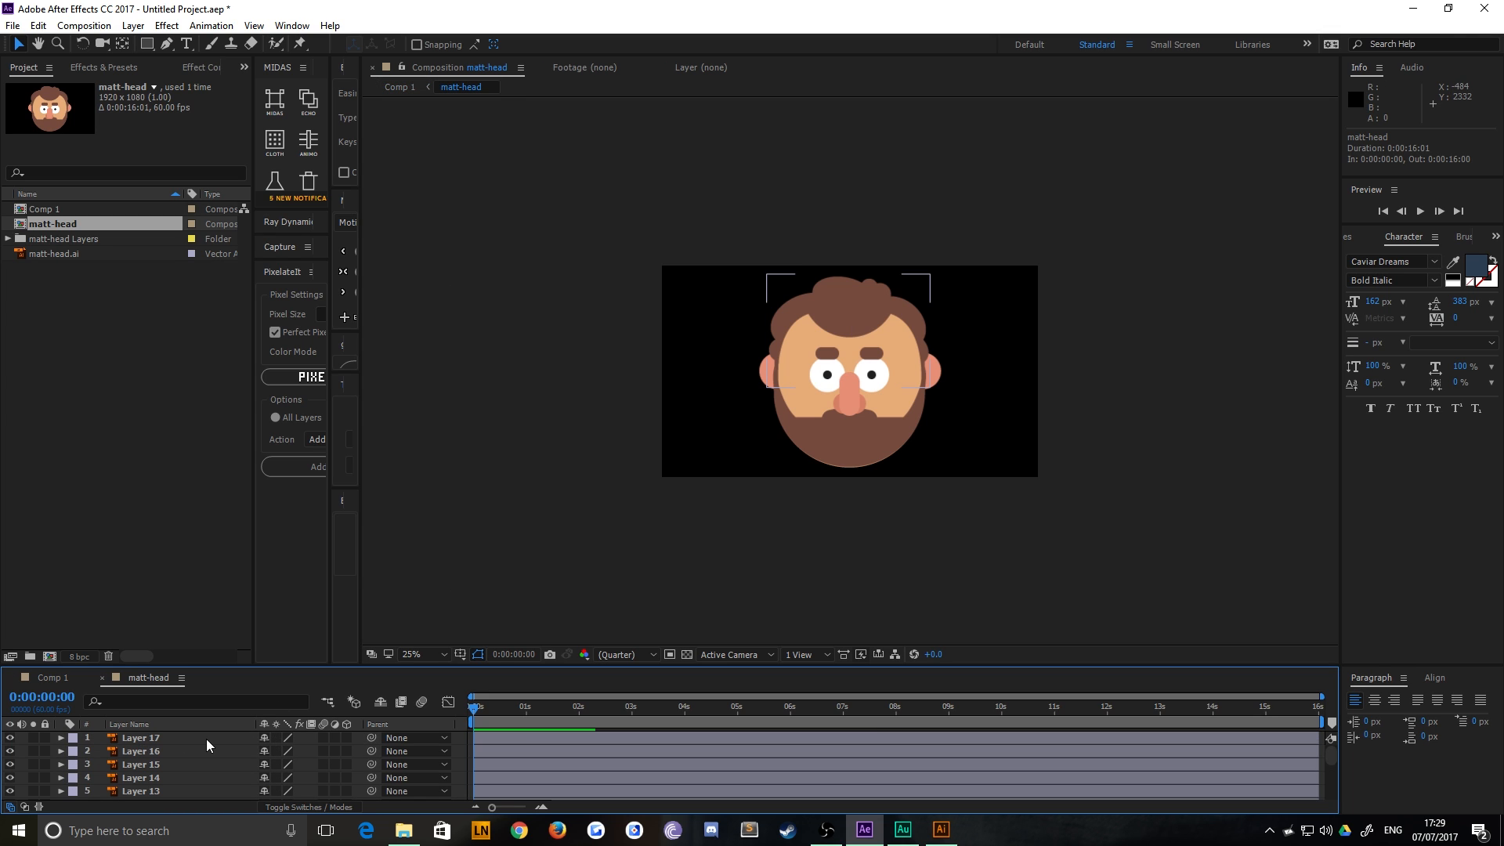
scroll("down", 3)
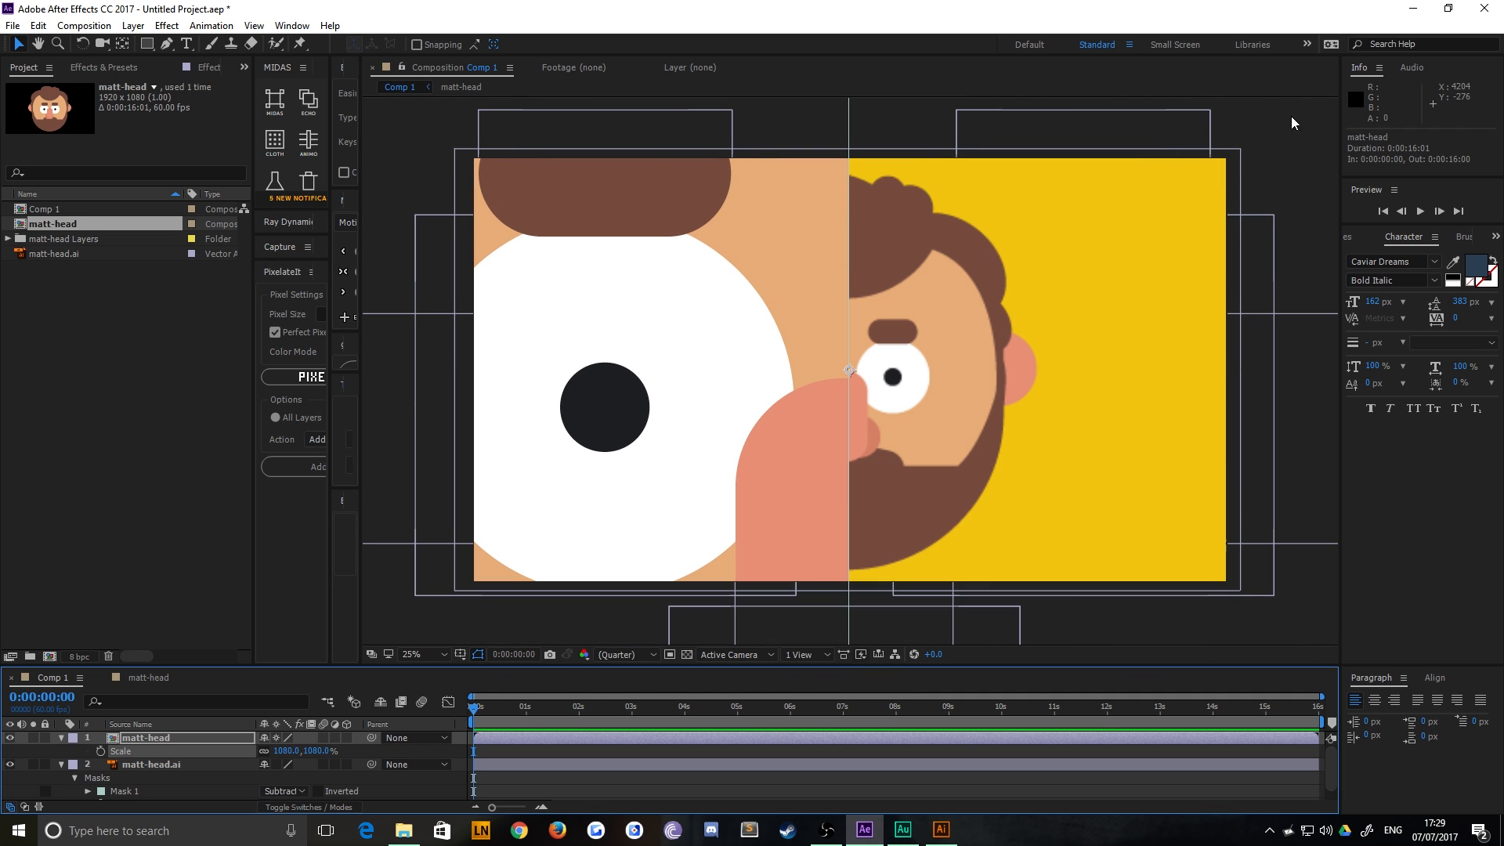
mouse_move(1126, 271)
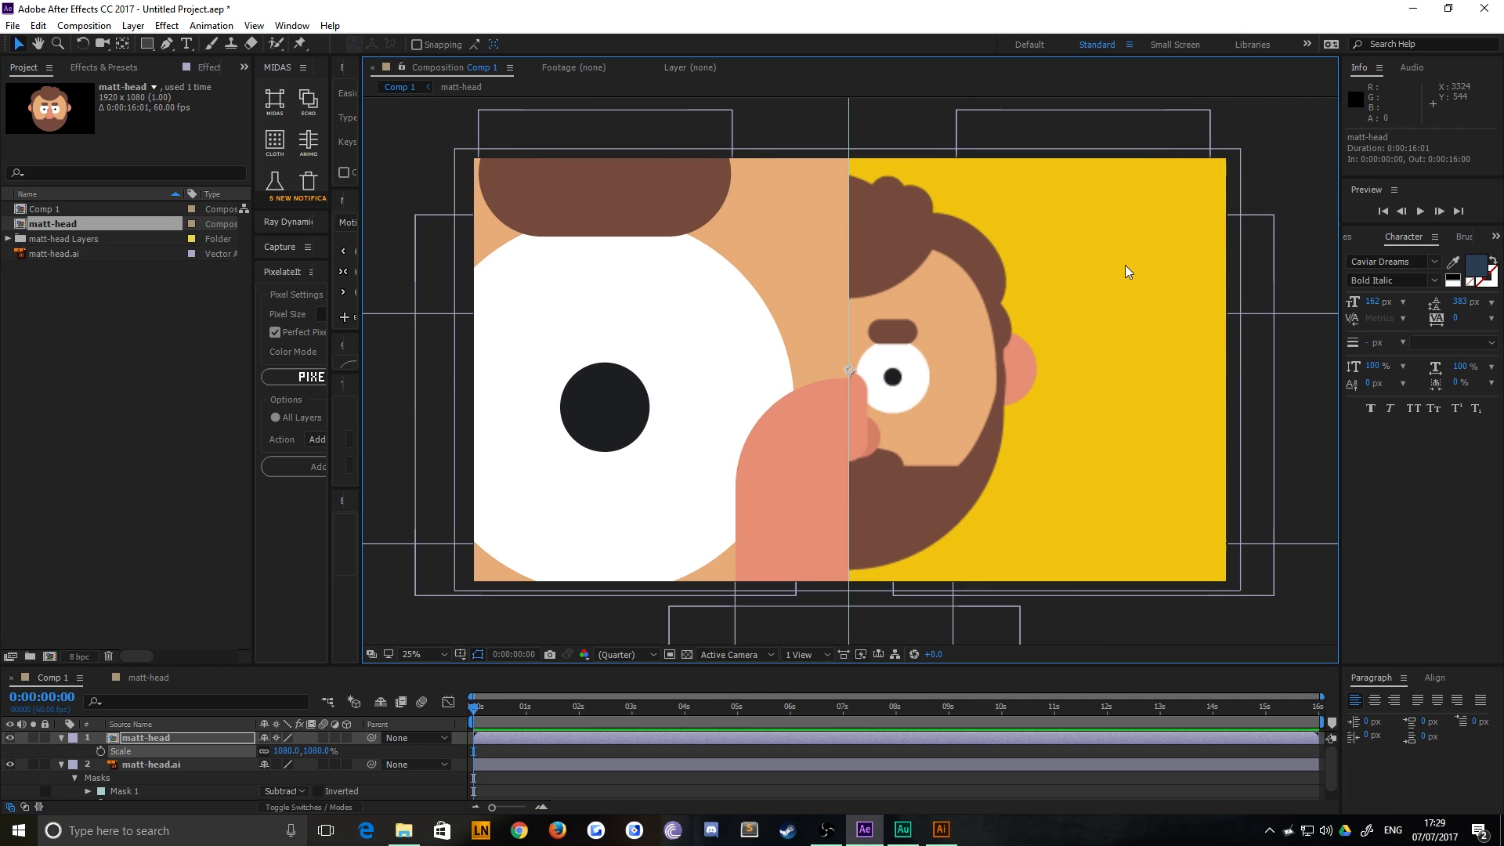